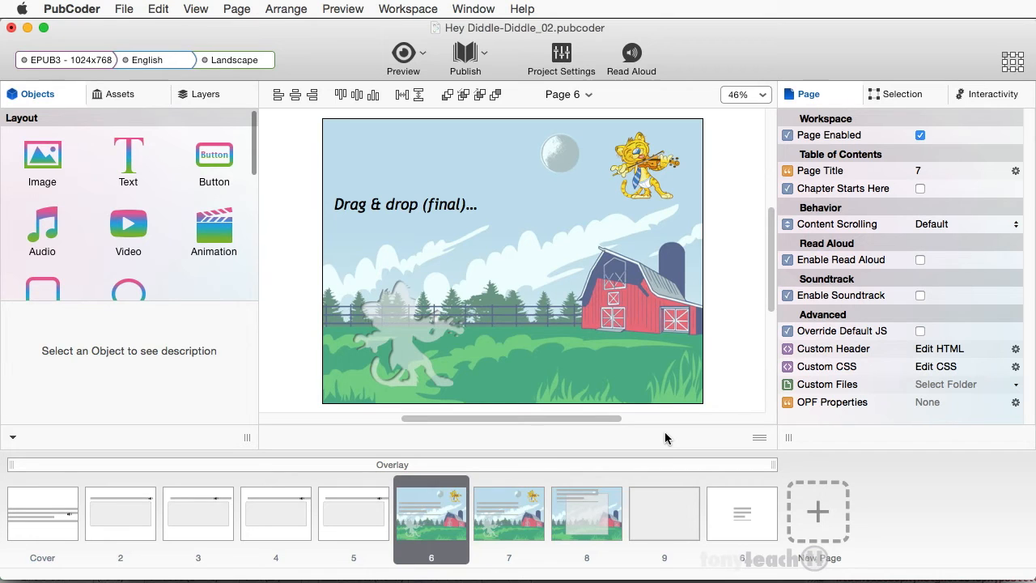
mouse_move(763, 213)
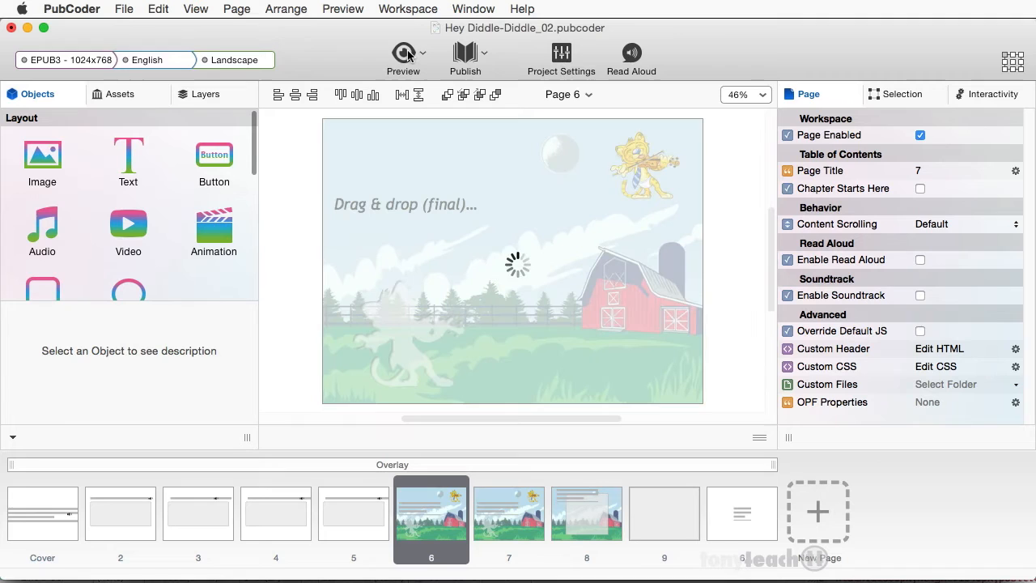
Step: Launch Quick Preview of the finished 'Drag & drop (final)' page
click(403, 52)
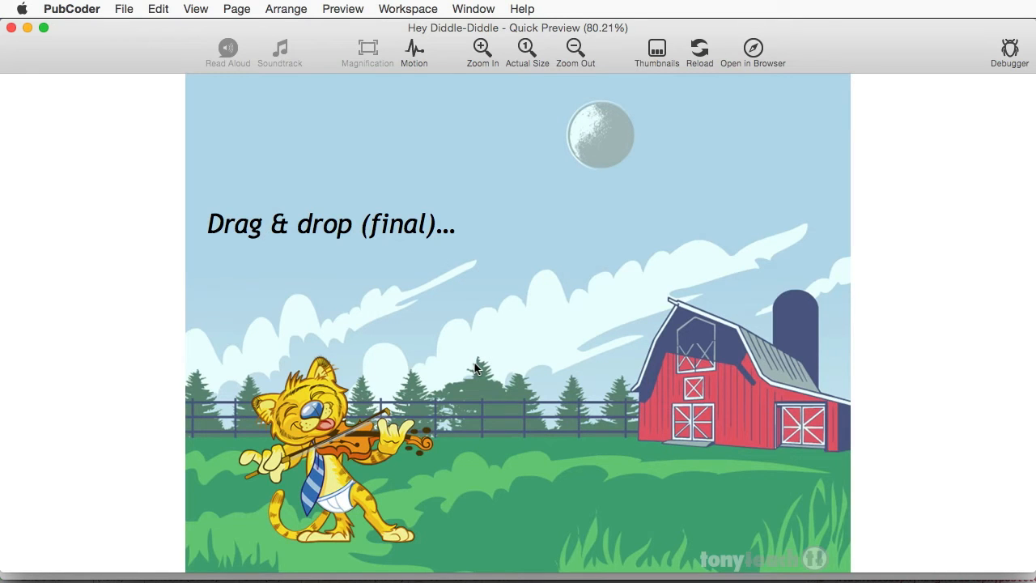
mouse_move(14, 40)
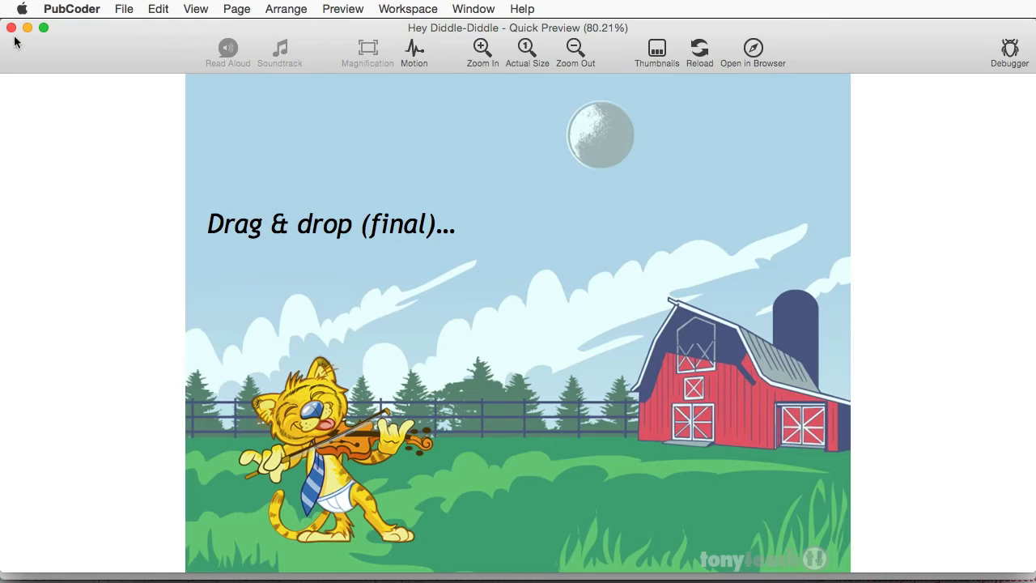
Step: Close the preview, go to page 7 and select the violin-playing cat image
click(11, 27)
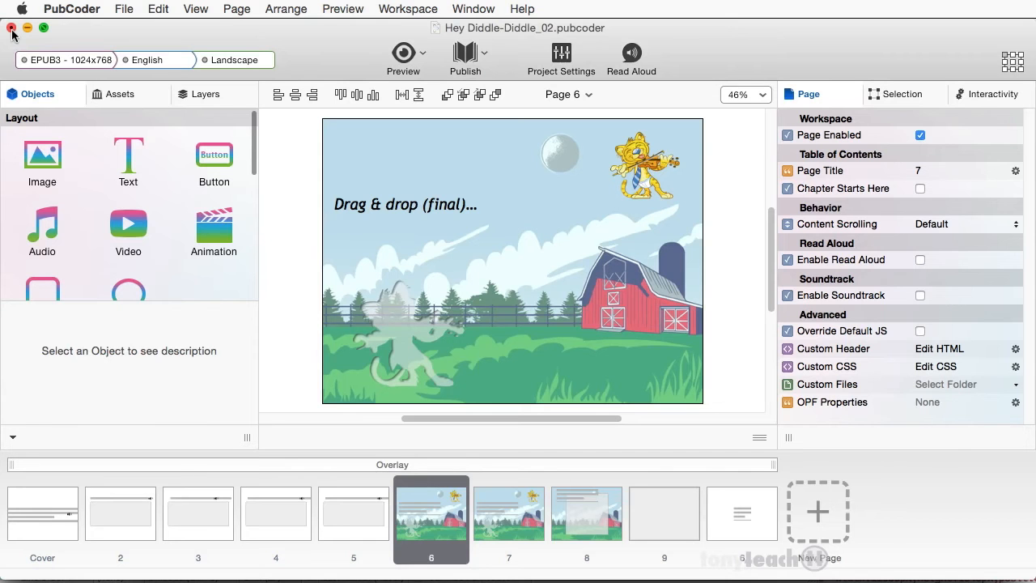
mouse_move(294, 378)
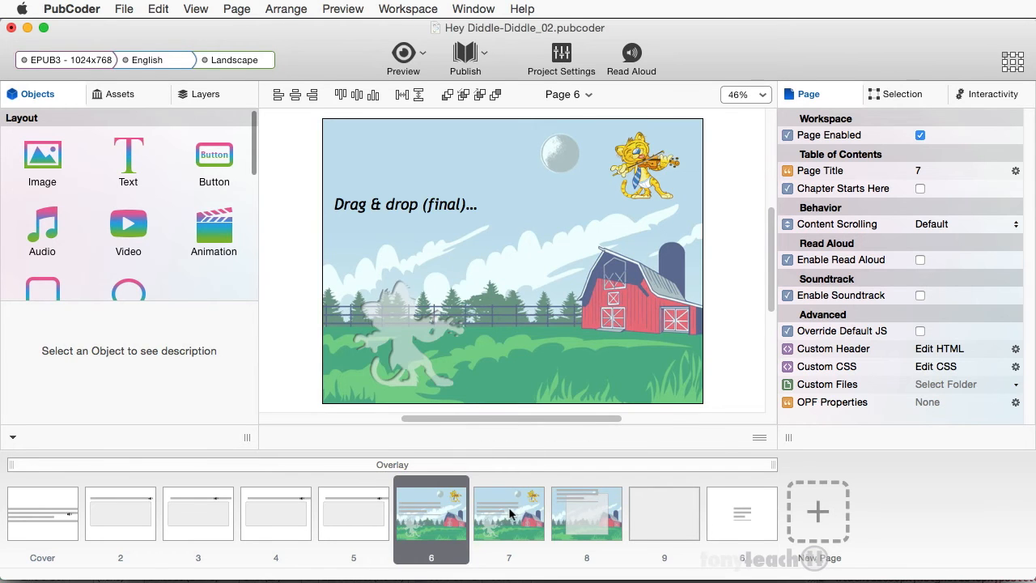
click(509, 513)
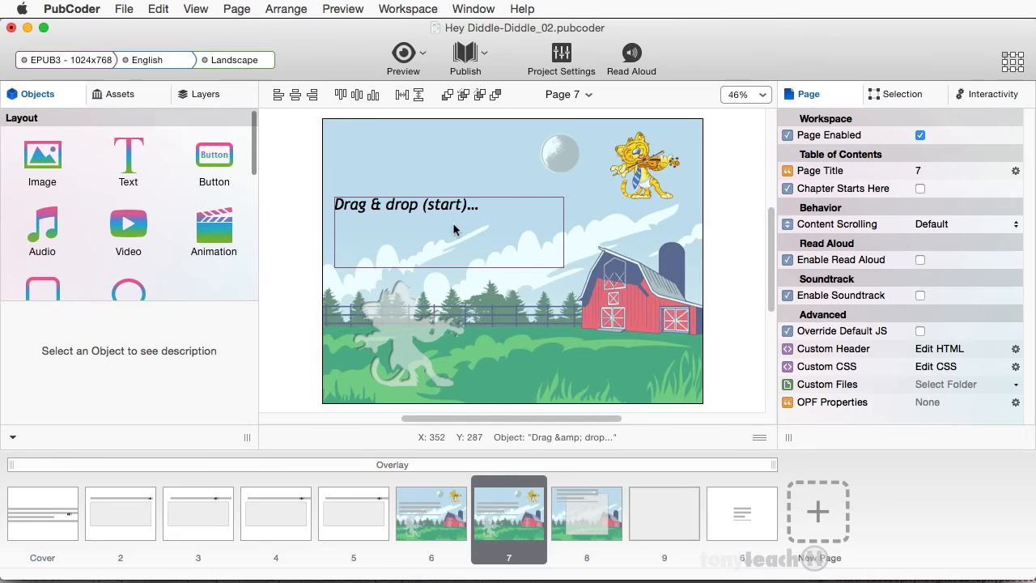
click(640, 162)
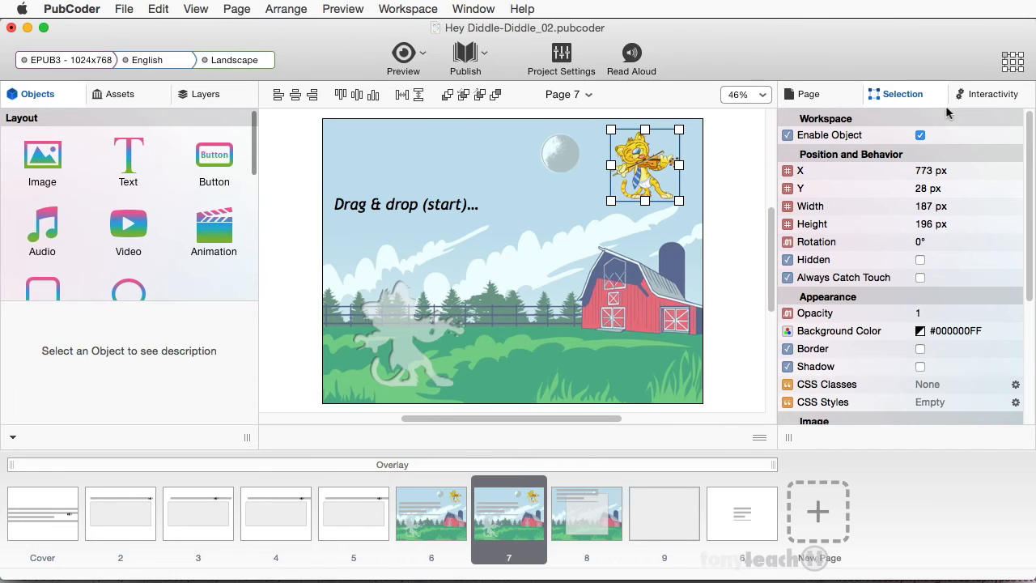
Step: Attach a Drag Object action with Target Self to the cat's Touch Down event
click(993, 94)
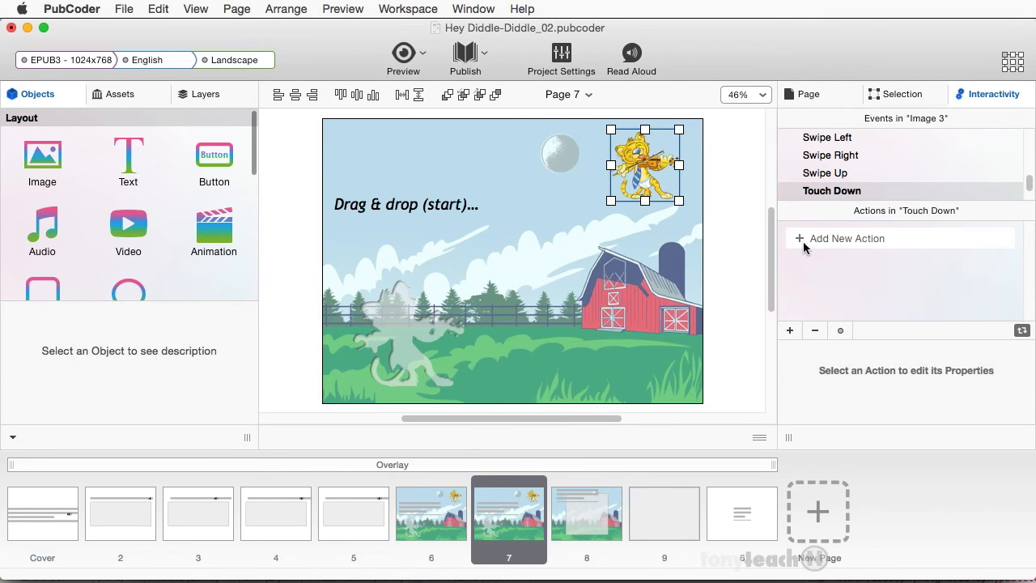
click(789, 330)
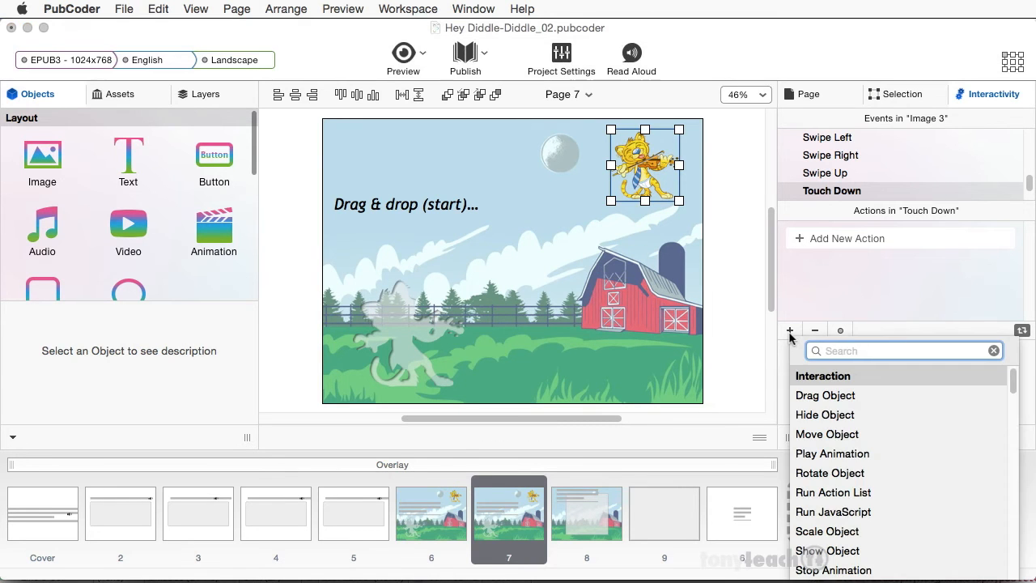
click(825, 395)
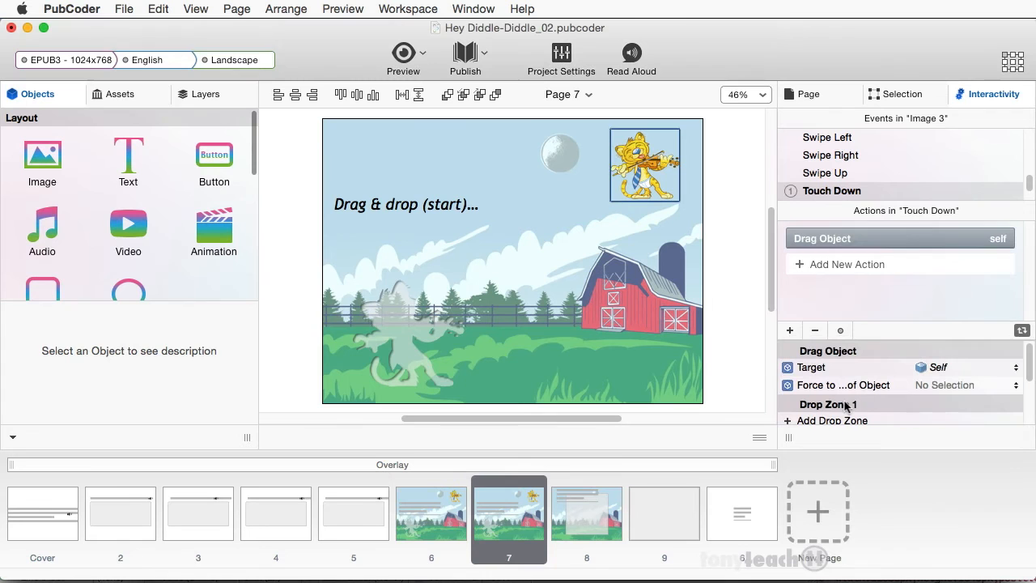
mouse_move(845, 362)
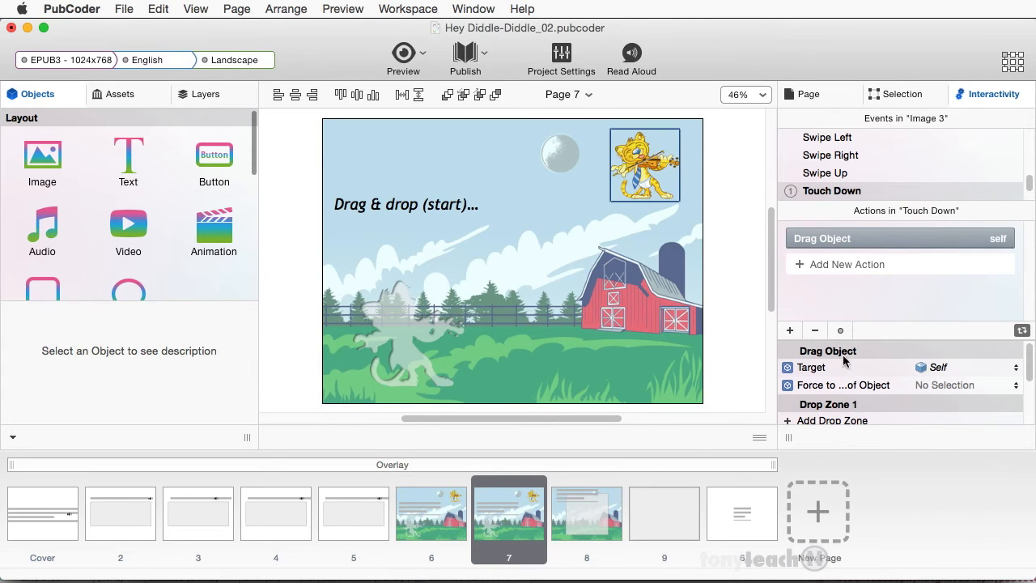
mouse_move(660, 182)
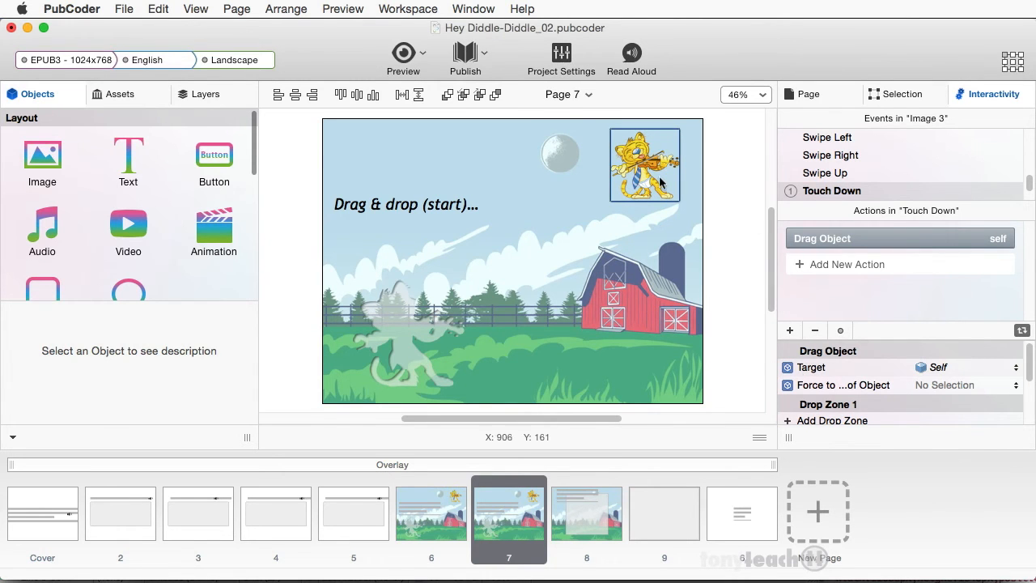
click(811, 367)
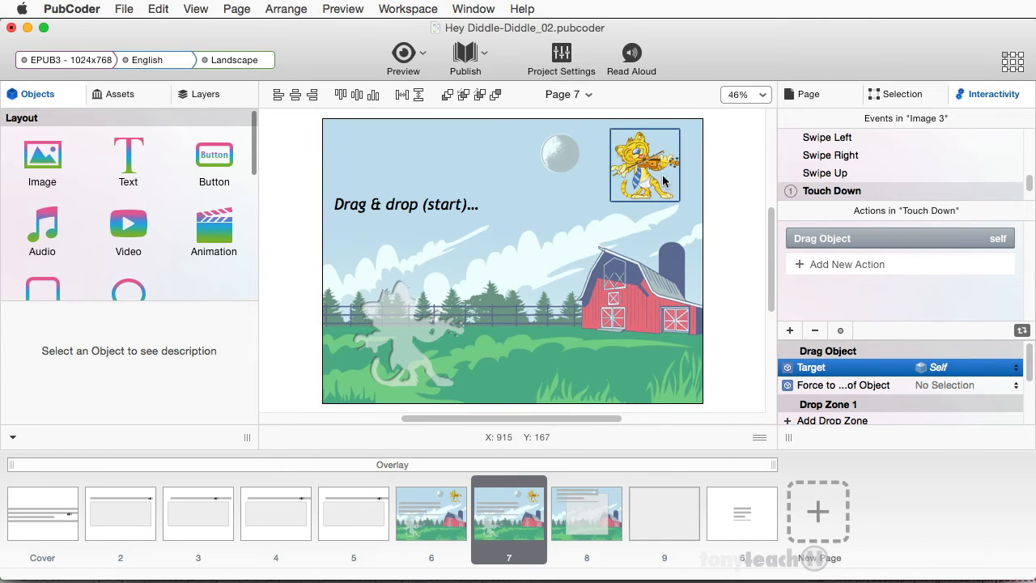
mouse_move(692, 236)
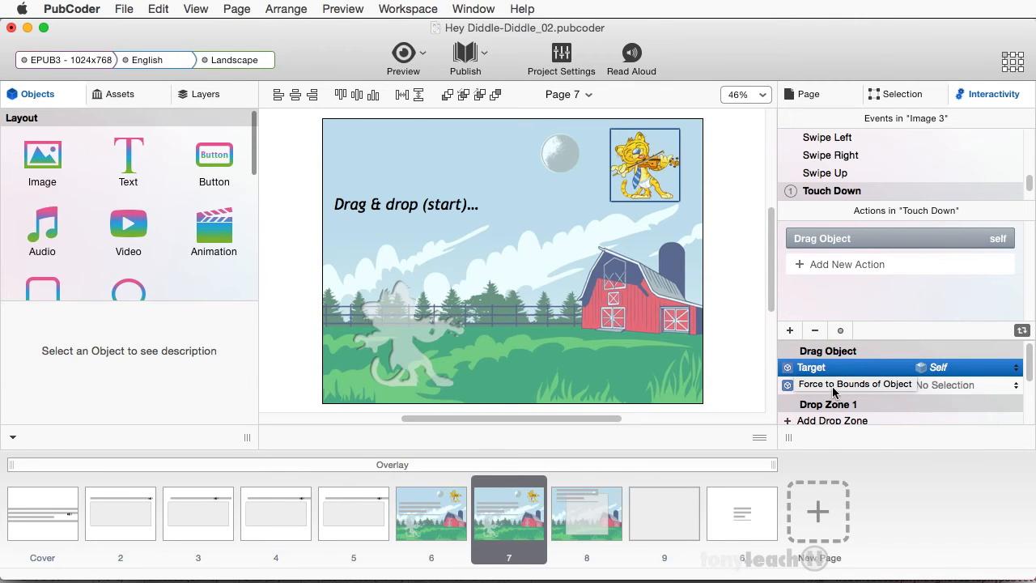
mouse_move(832, 391)
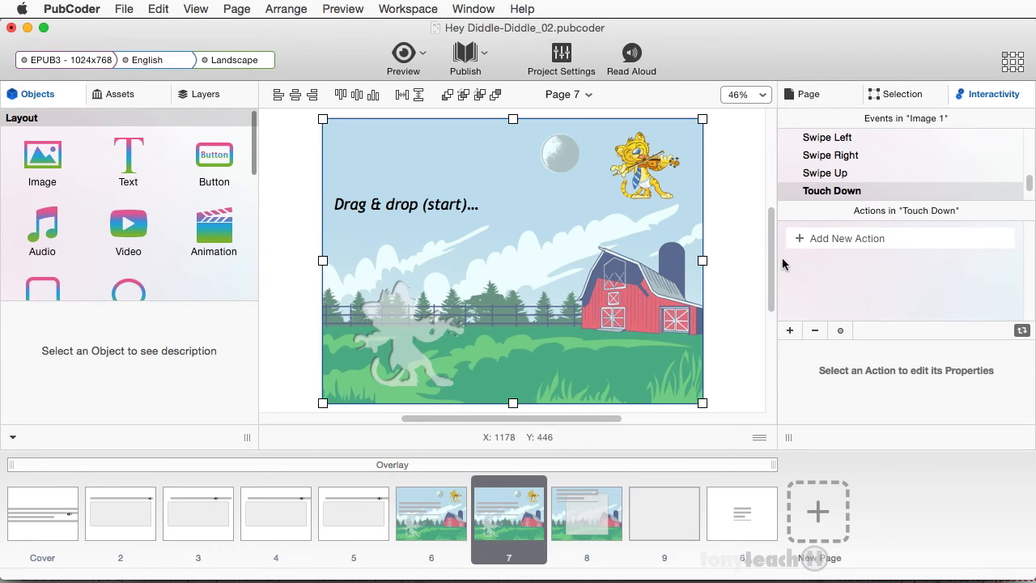
mouse_move(678, 225)
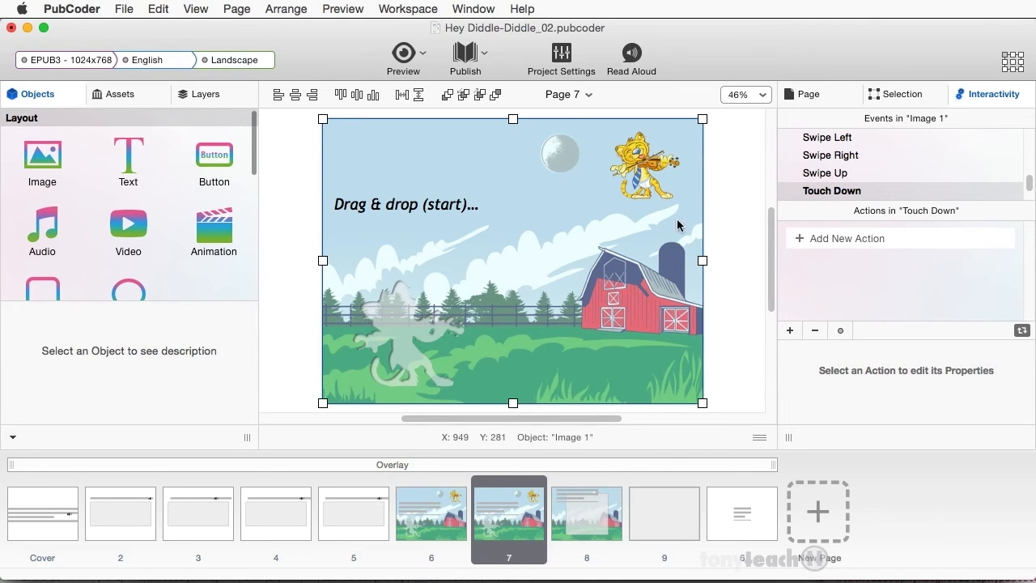
Step: Set the cat's Drag Object Force to Bounds of Object, using Image 1
click(849, 238)
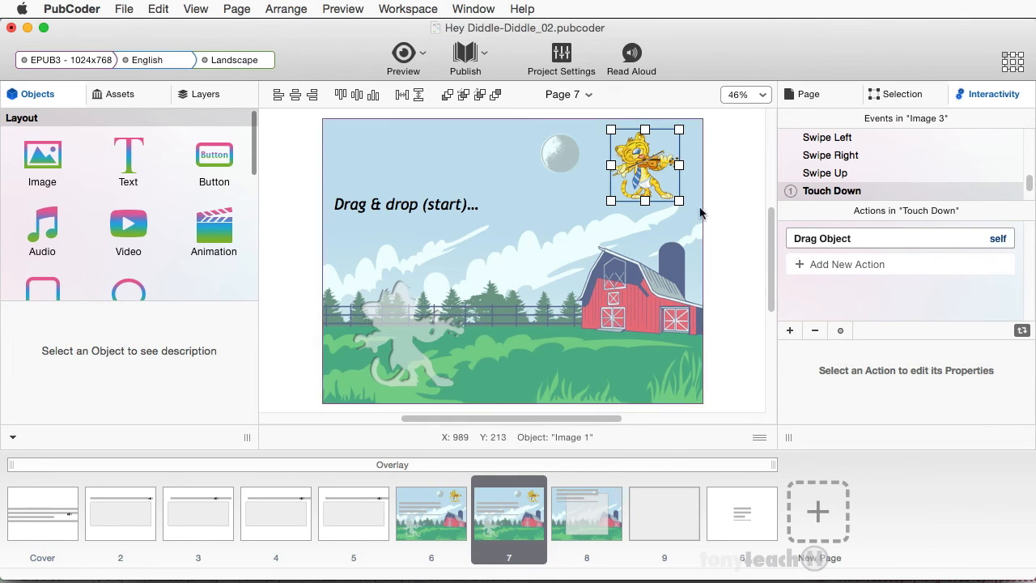
click(821, 238)
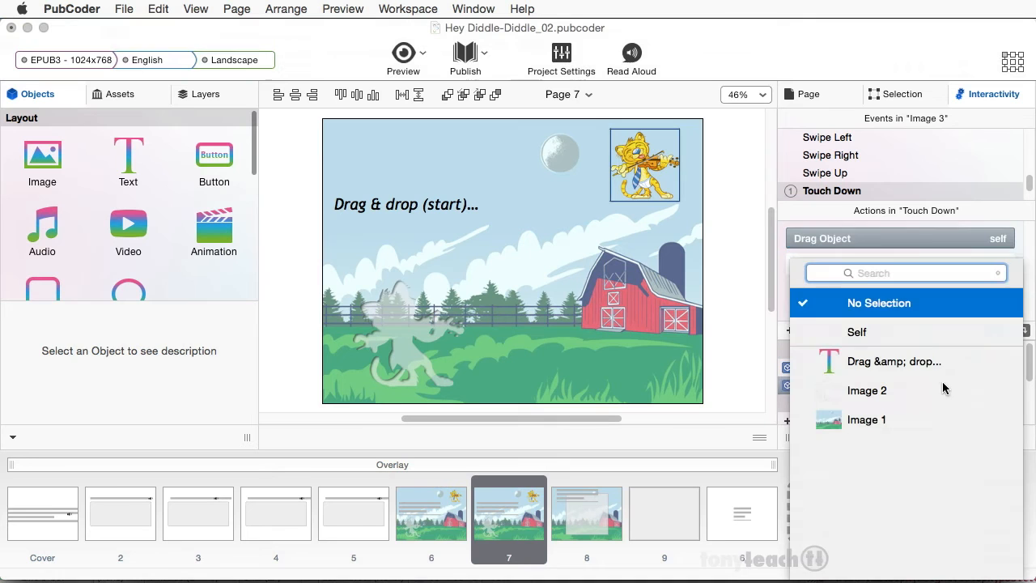
click(866, 420)
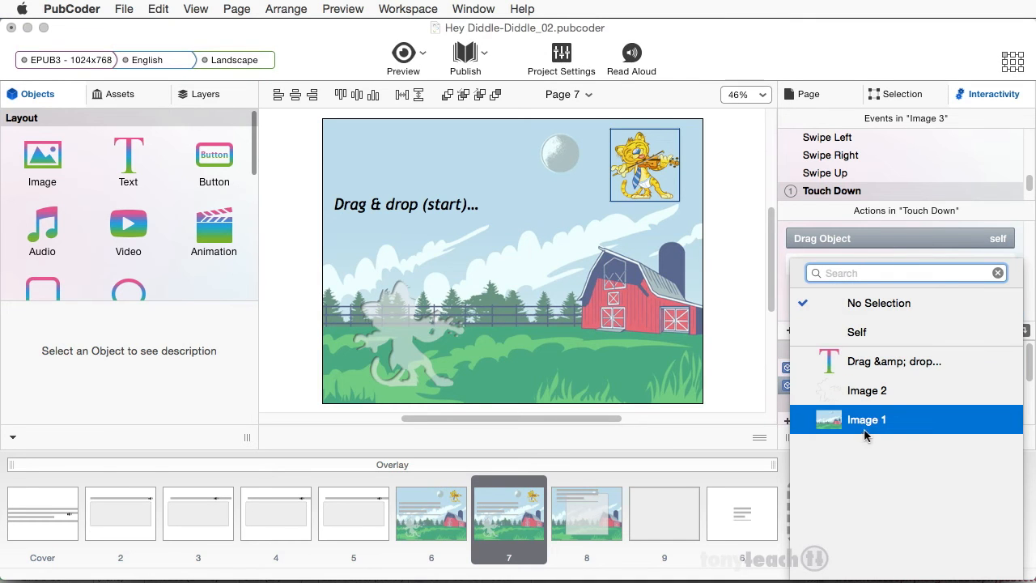
mouse_move(860, 430)
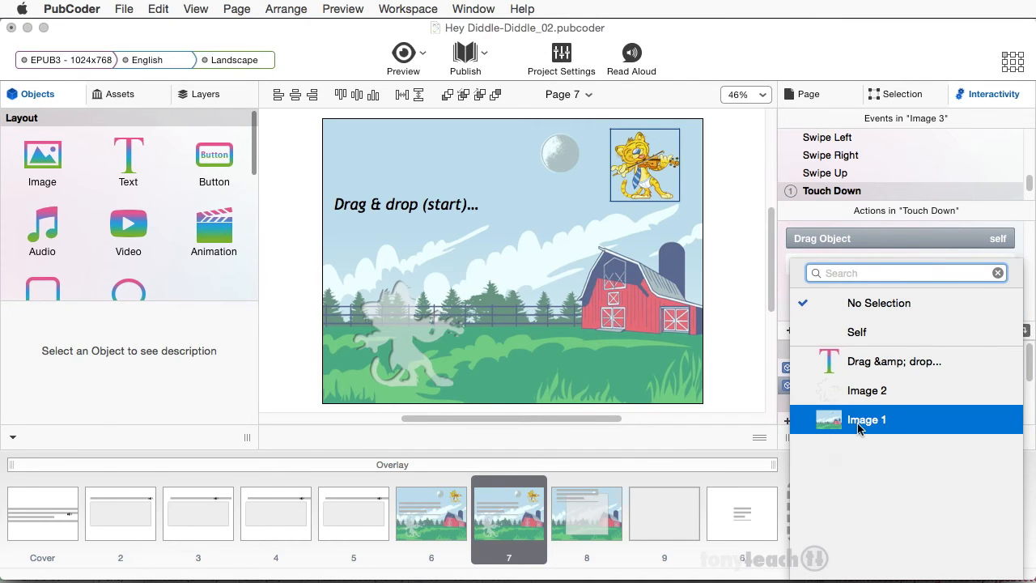
click(866, 419)
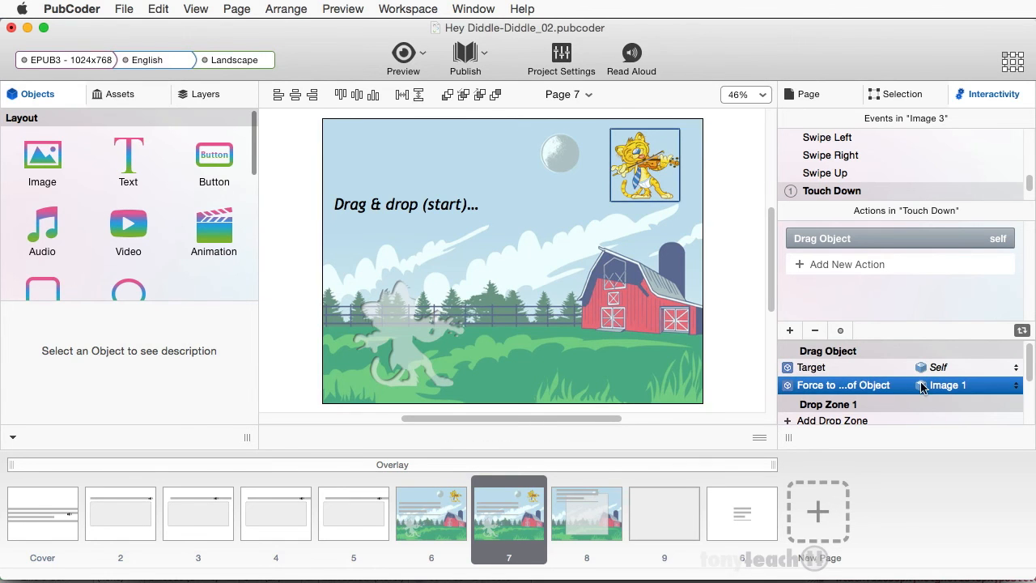
Step: Add Drop Zone 1 targeting Image 2 and open its empty drop action list
scroll(down, 3)
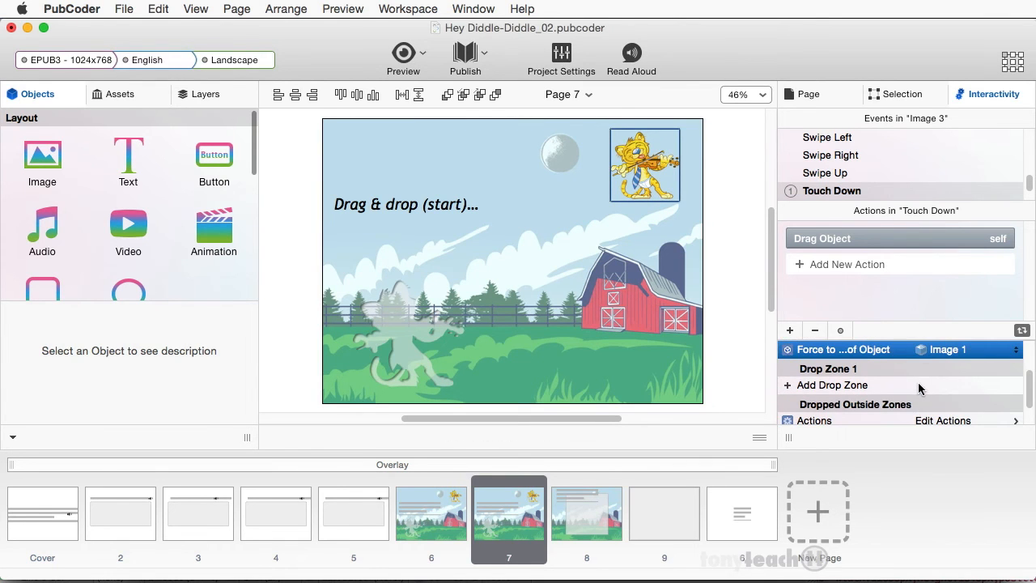
click(831, 384)
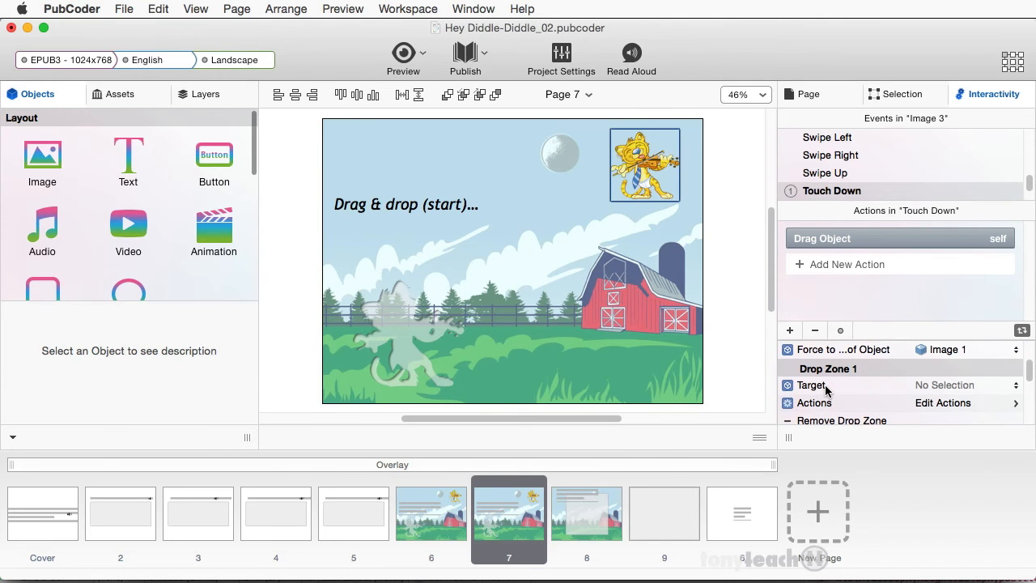
mouse_move(960, 389)
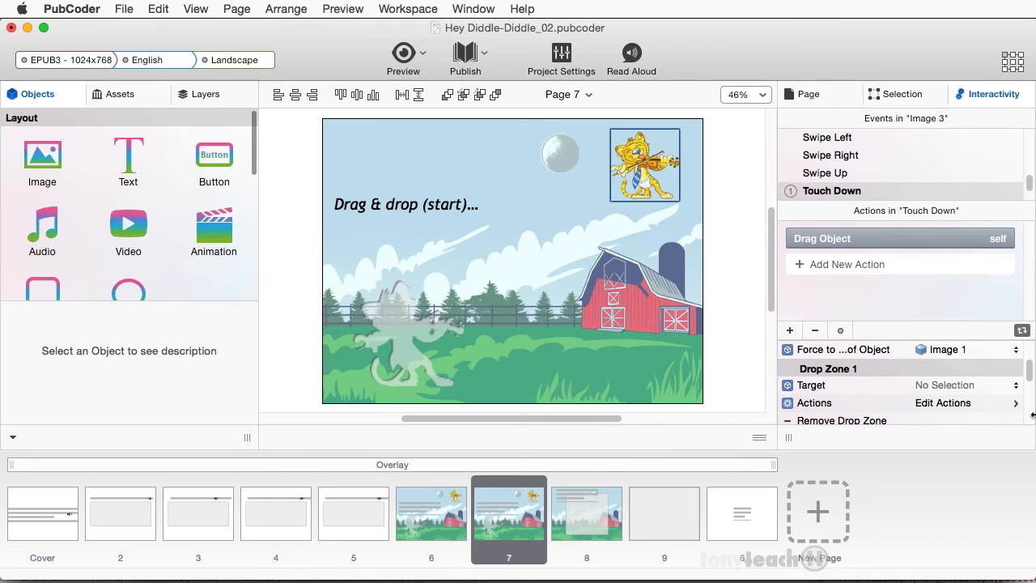
click(963, 385)
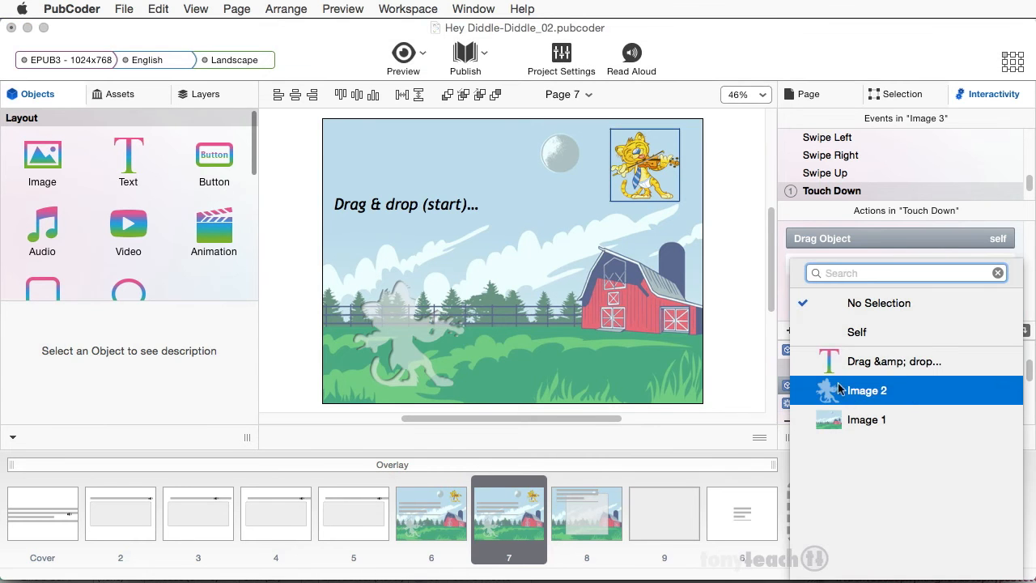
click(866, 390)
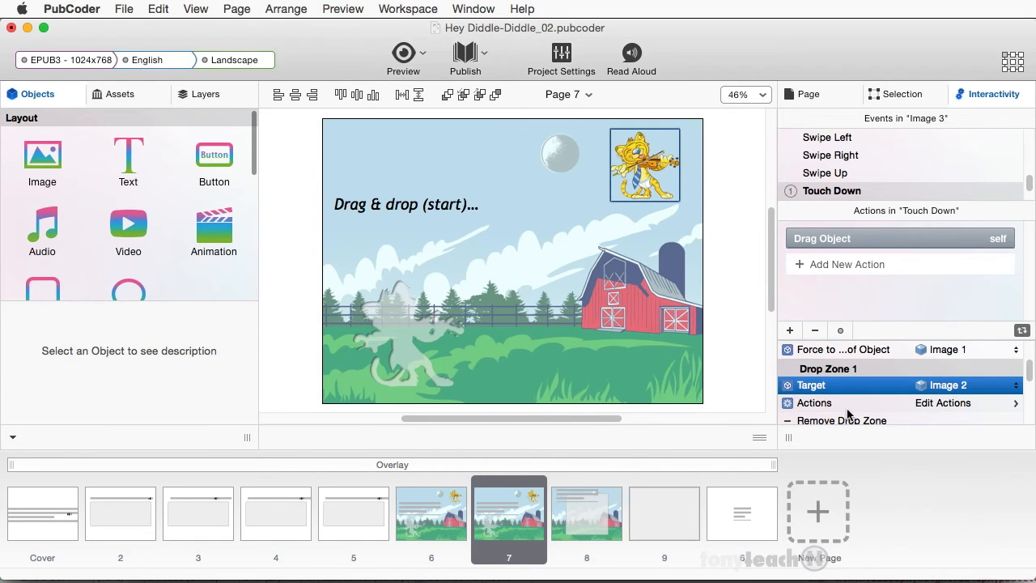
mouse_move(884, 413)
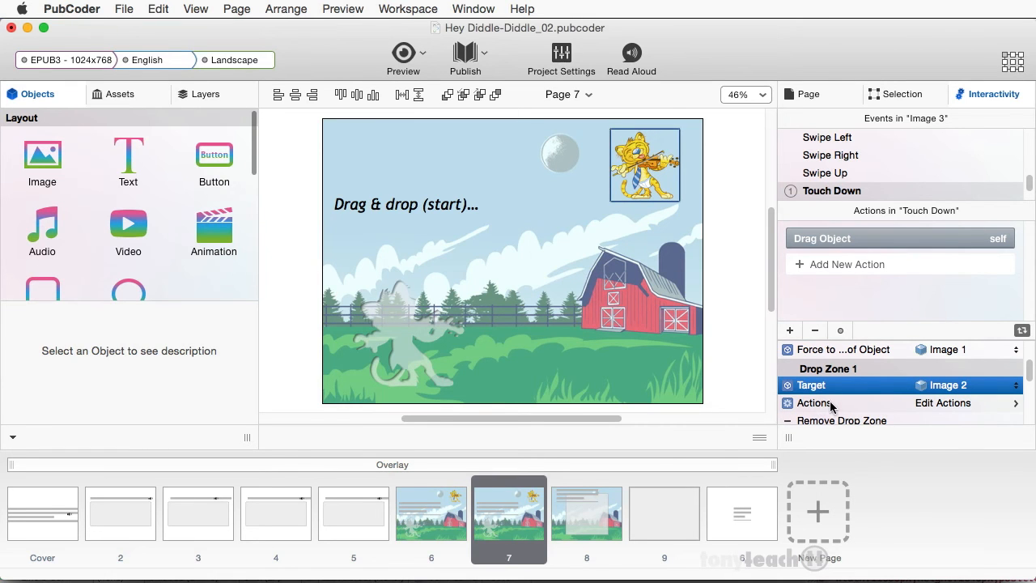
click(813, 402)
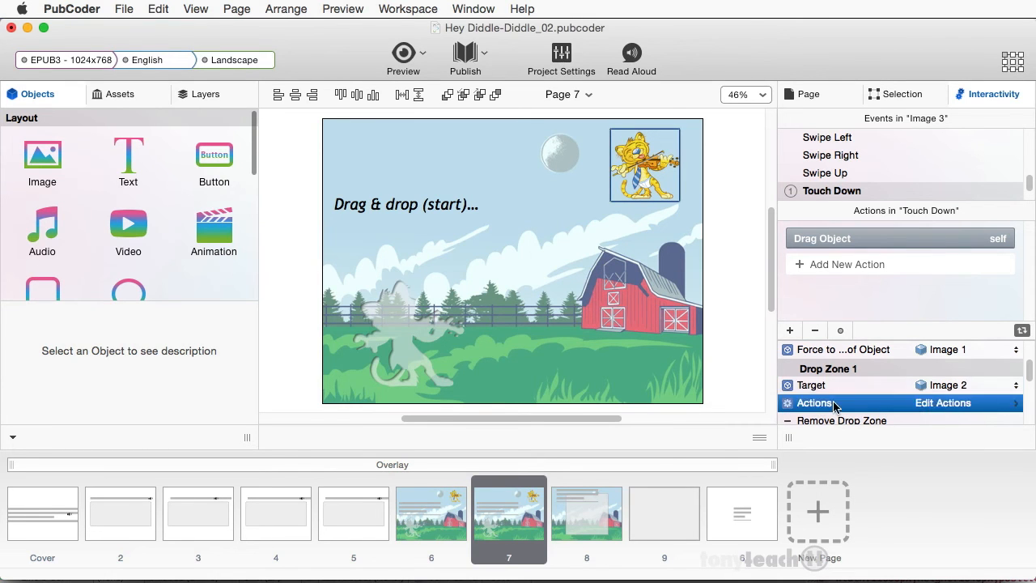
click(943, 402)
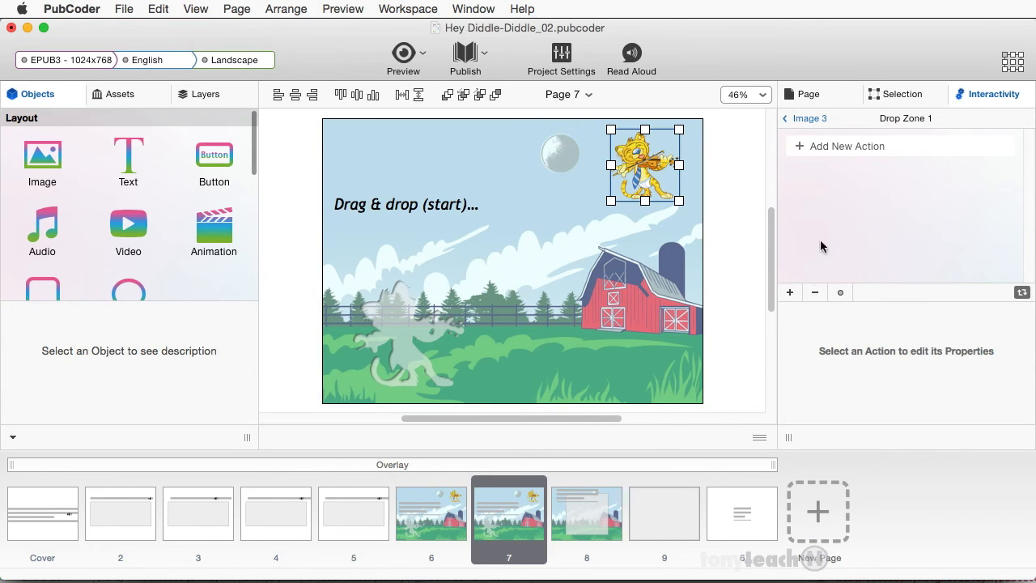
Step: Add a Switch Image action on Image 2, picking its picture from the Assets Library
click(789, 292)
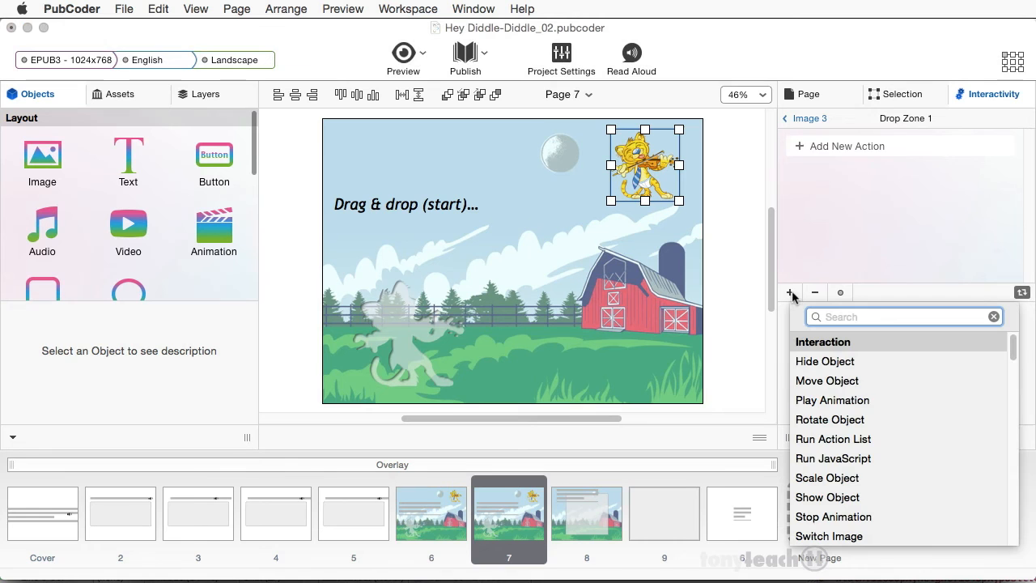
scroll(down, 3)
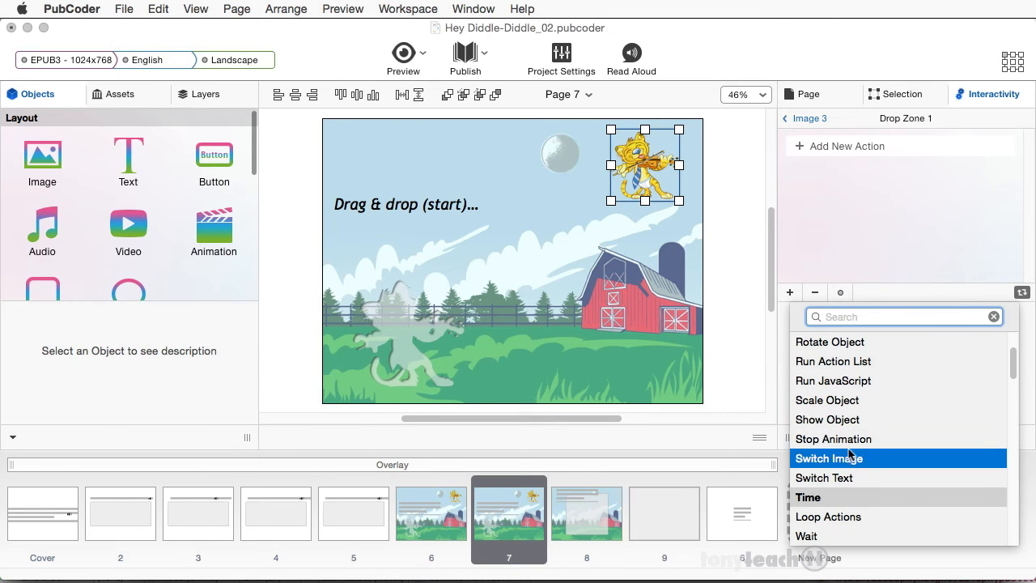
mouse_move(844, 456)
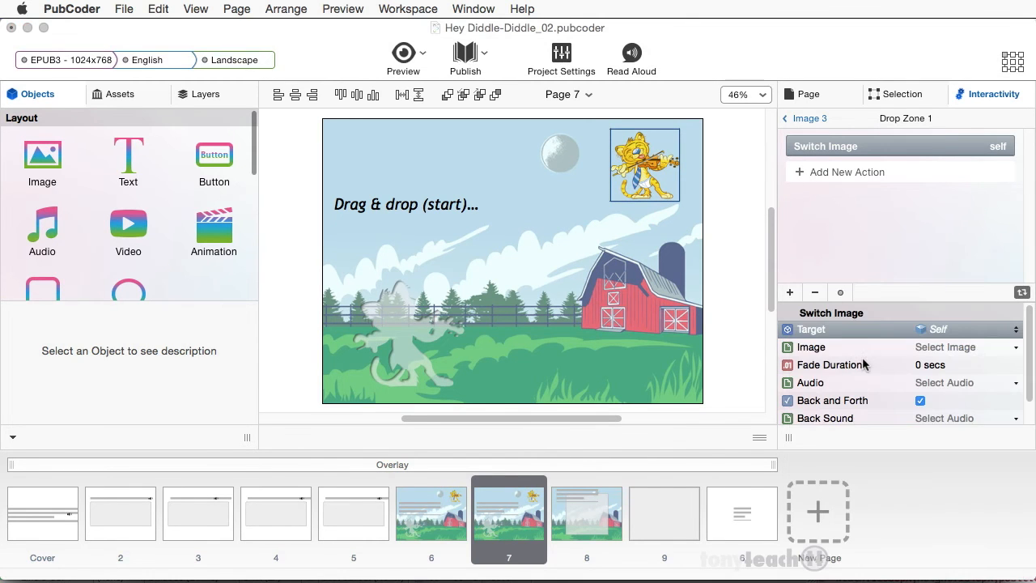
click(963, 329)
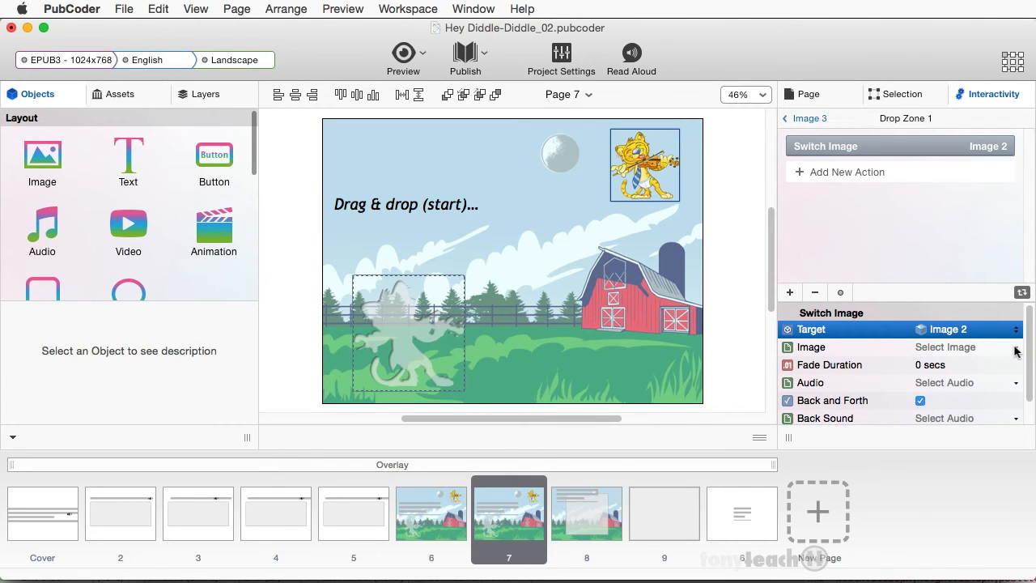
click(944, 347)
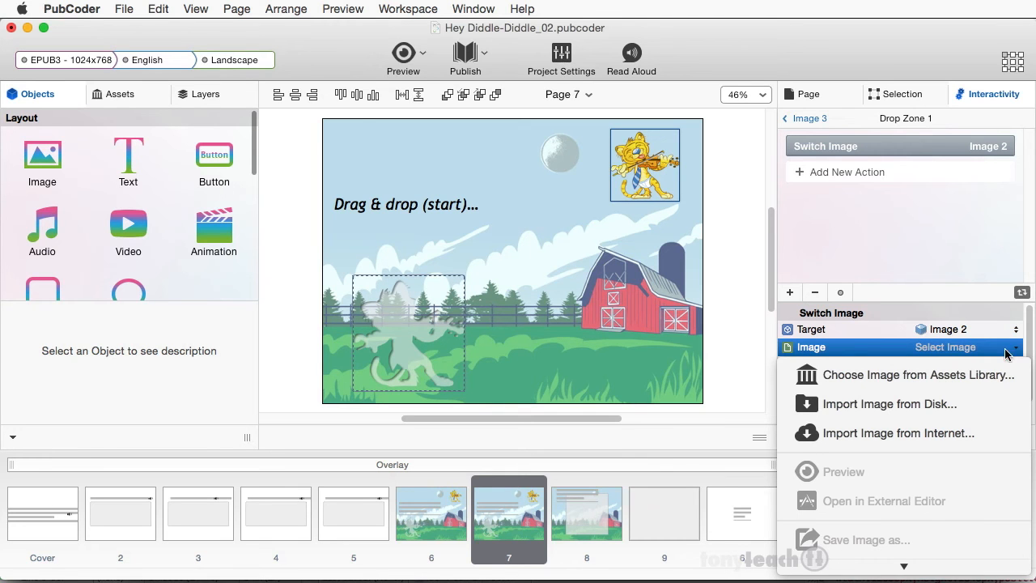
mouse_move(919, 375)
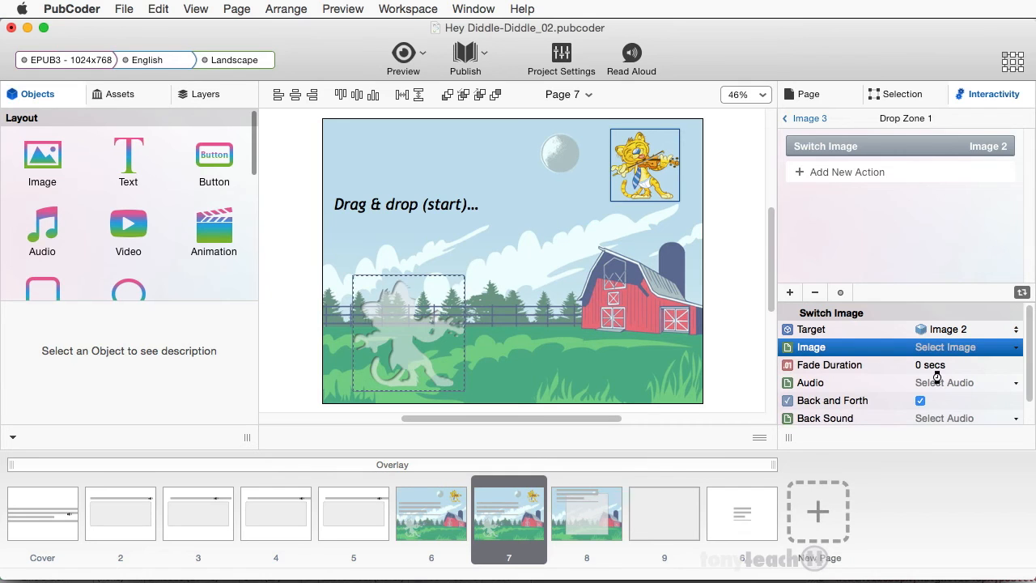
click(945, 347)
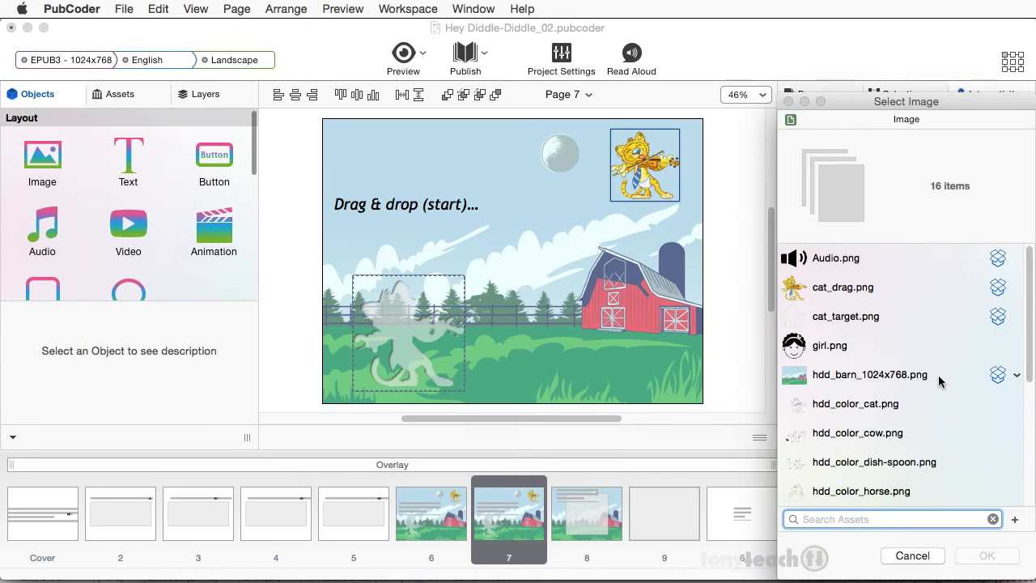
Step: Choose cat_drag.png as the replacement image and confirm
click(843, 287)
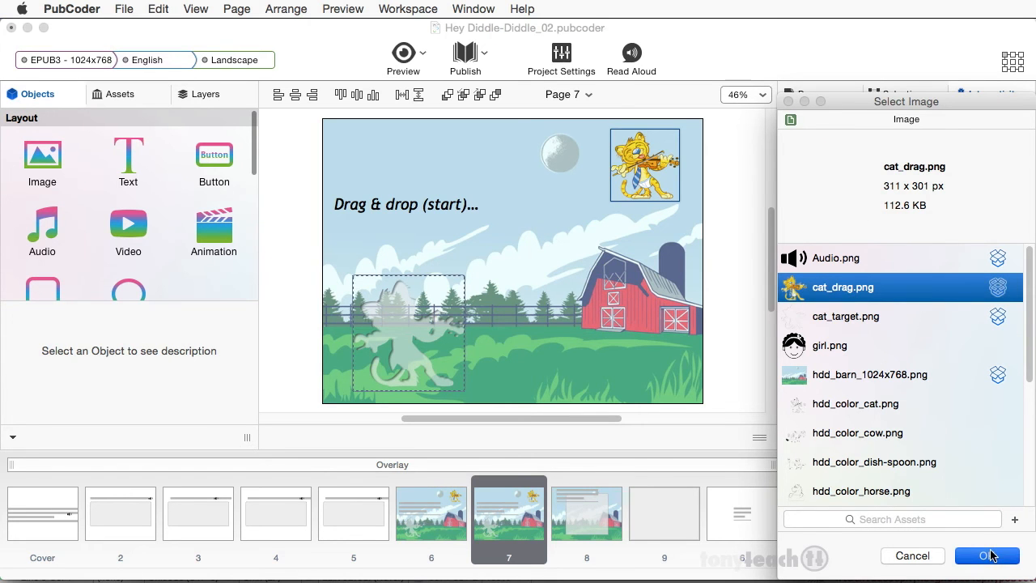
click(987, 555)
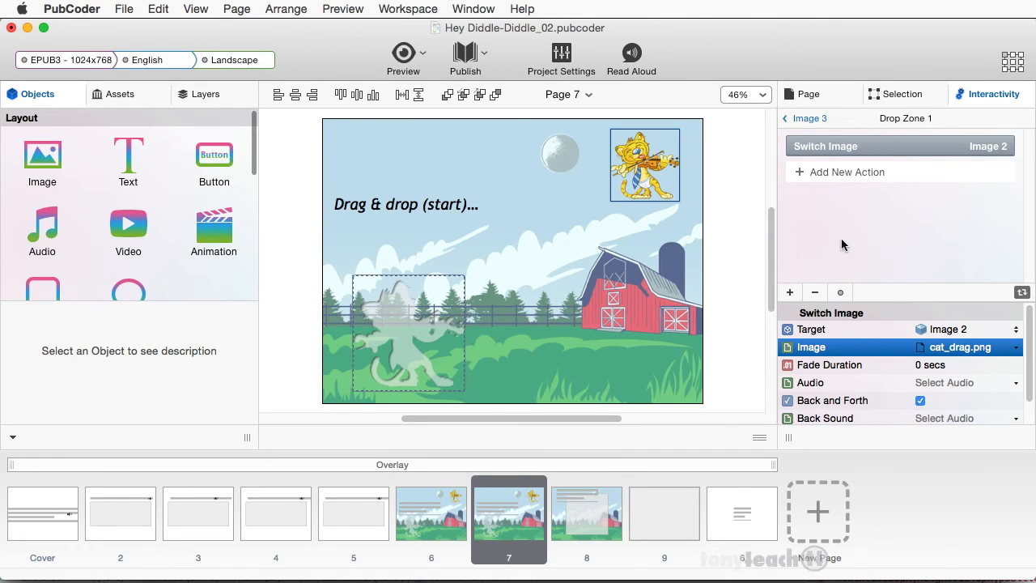
mouse_move(854, 251)
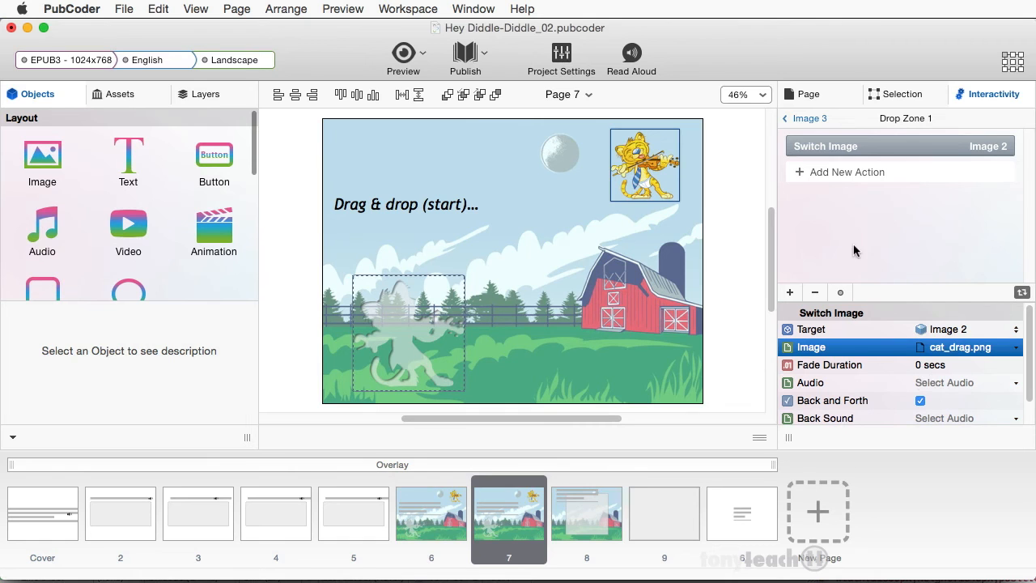
mouse_move(838, 192)
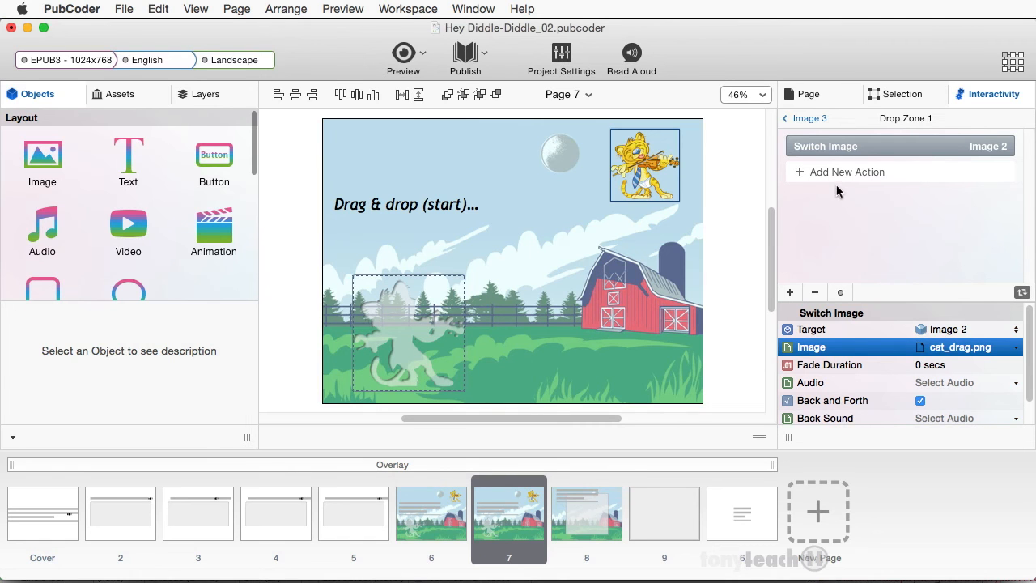
mouse_move(791, 292)
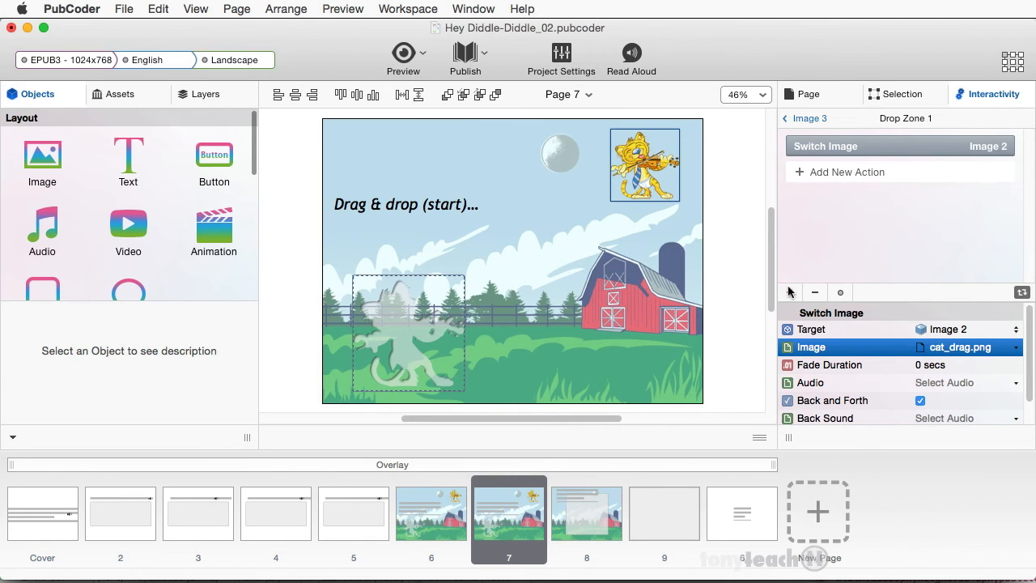
Step: Add a Hide Object action with Target Self after Switch Image
click(847, 171)
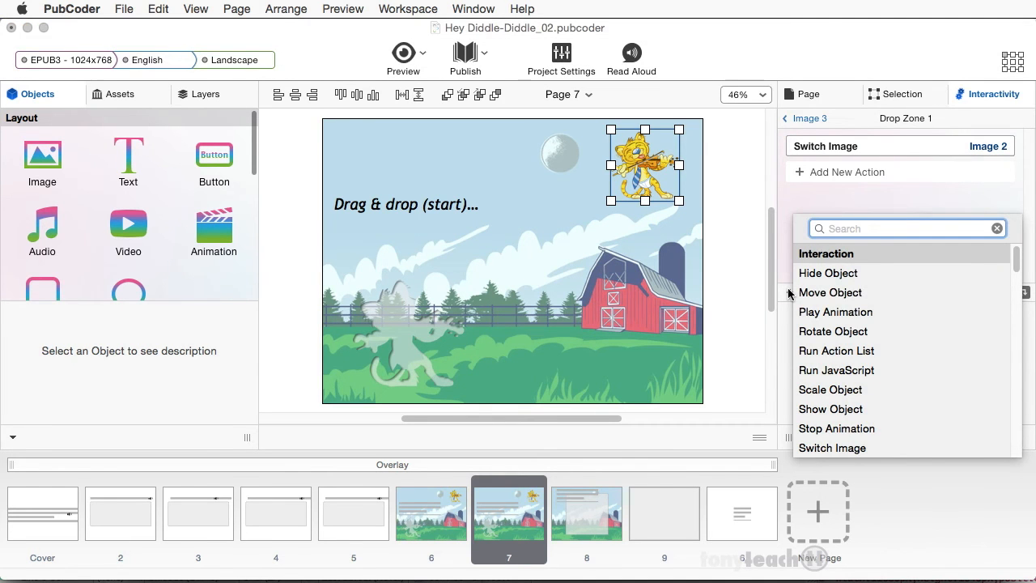
mouse_move(836, 312)
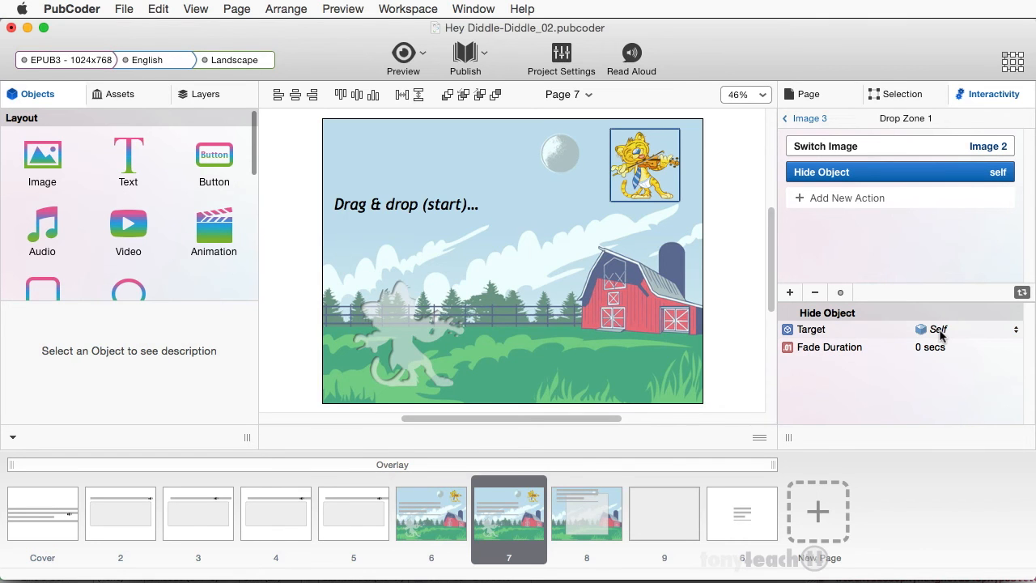
click(847, 198)
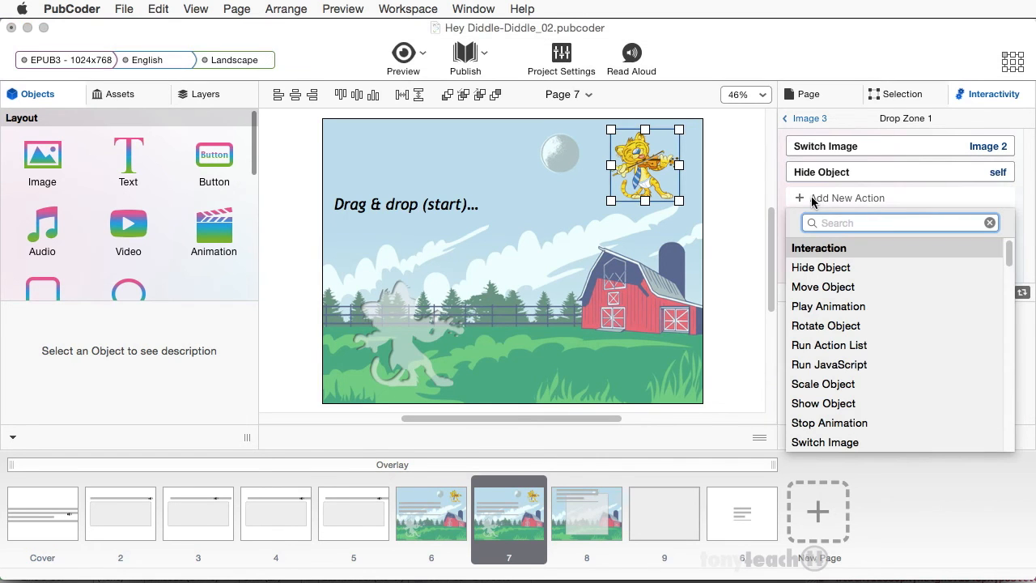
mouse_move(826, 326)
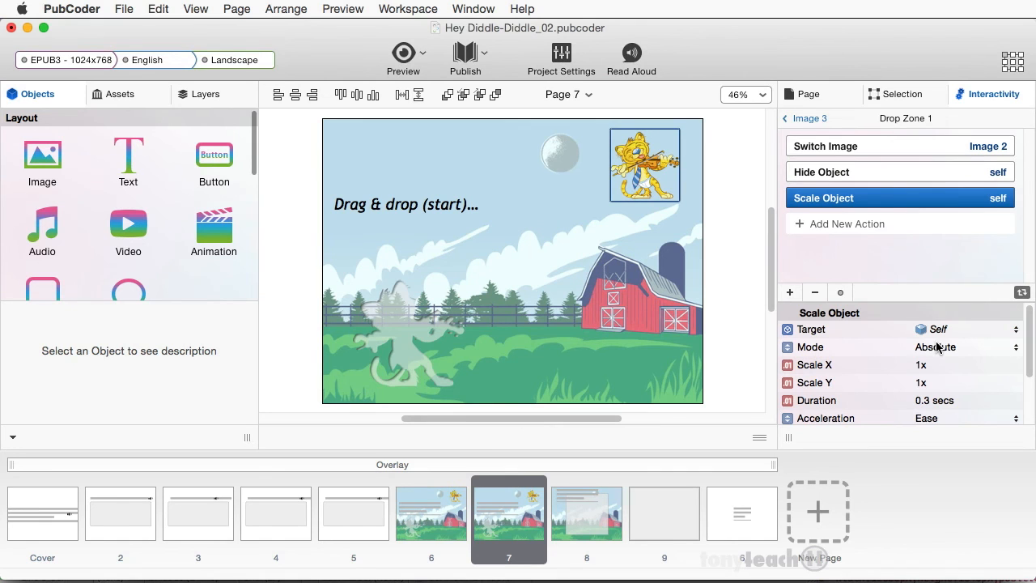
mouse_move(941, 354)
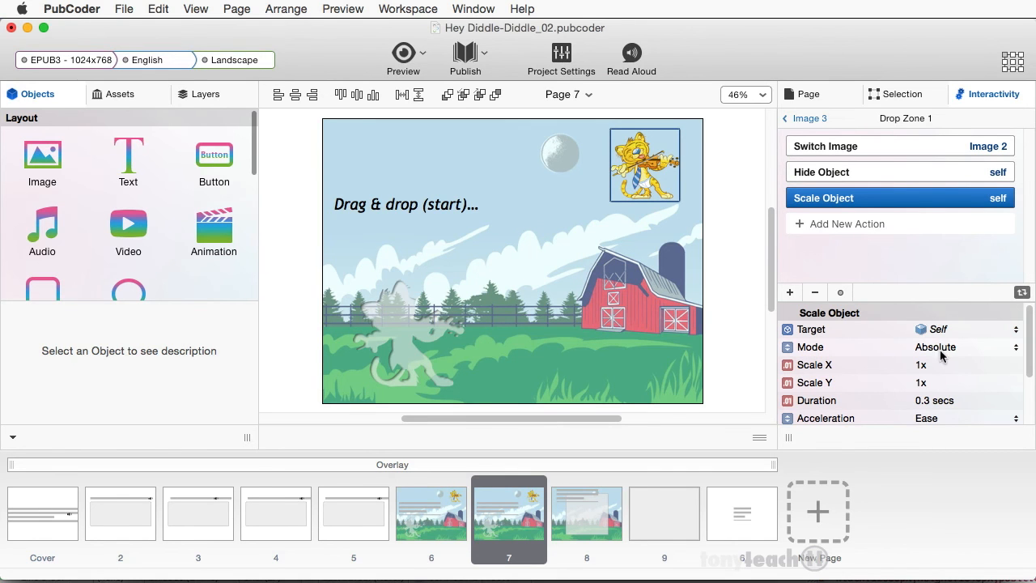
mouse_move(929, 417)
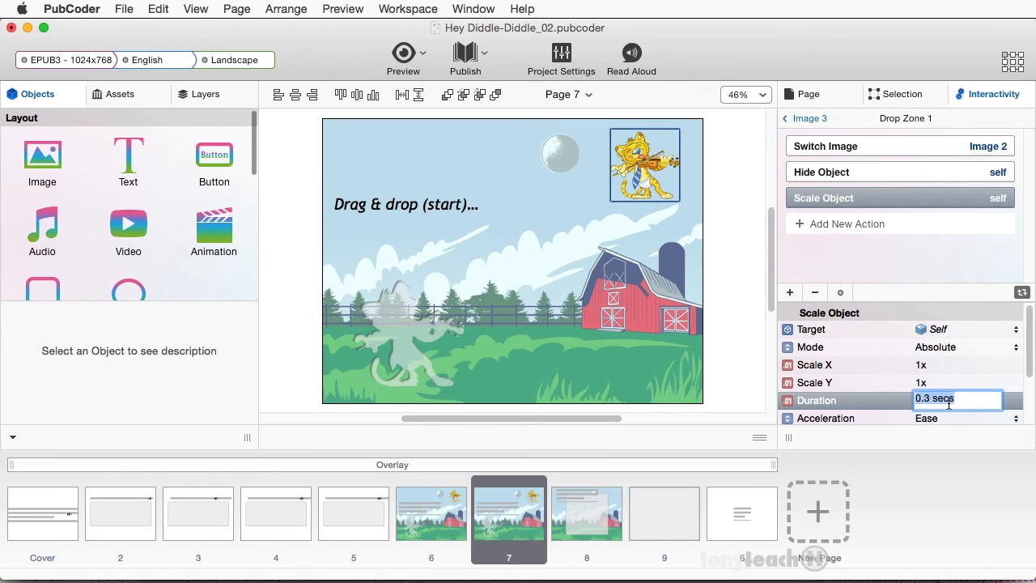
Step: Give the Scale Object action a duration of 1.5 seconds
text(1.5)
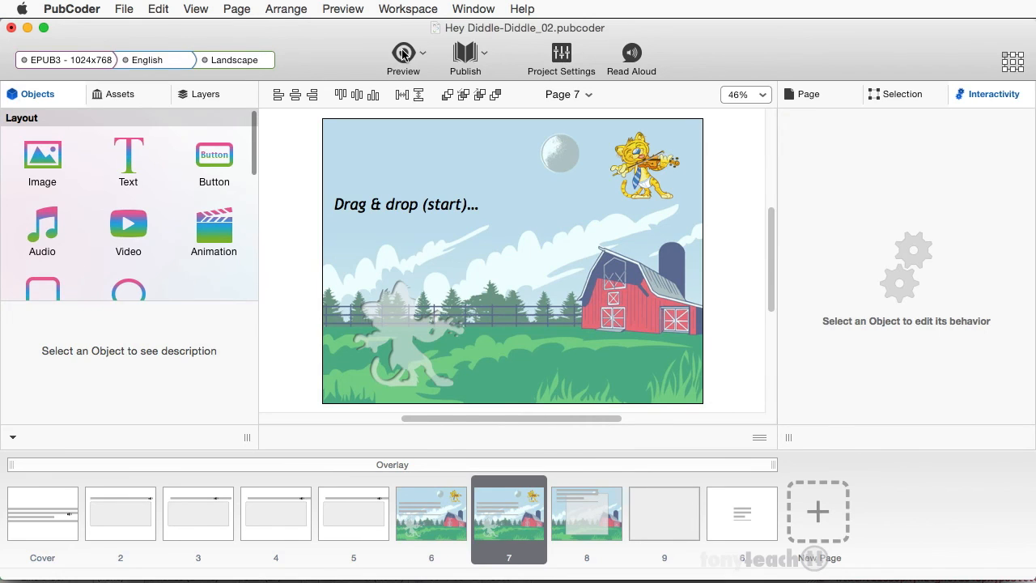
Step: Preview page 7 and drag the cat onto its grey silhouette
click(403, 53)
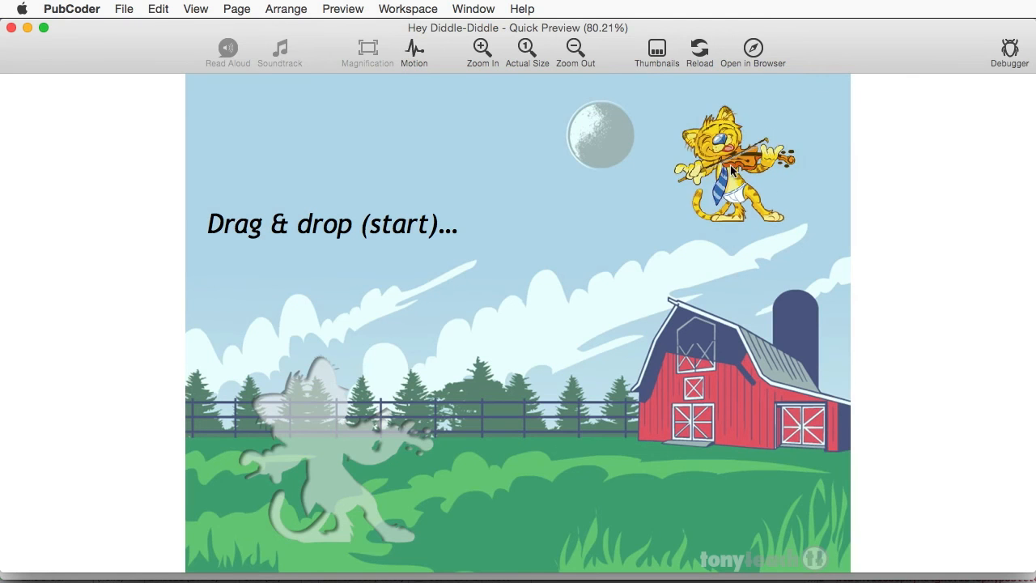
drag(728, 162, 315, 437)
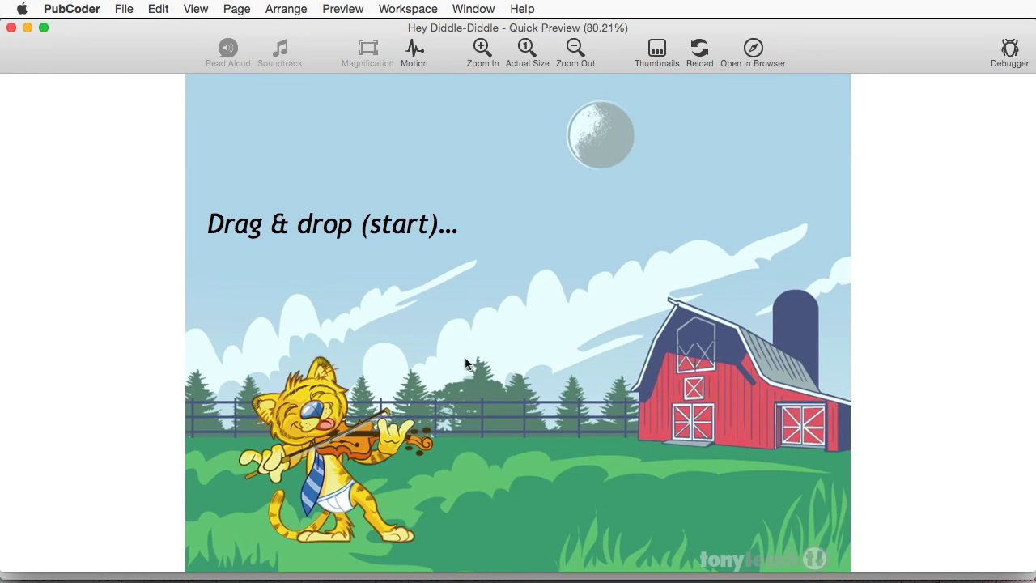
mouse_move(473, 358)
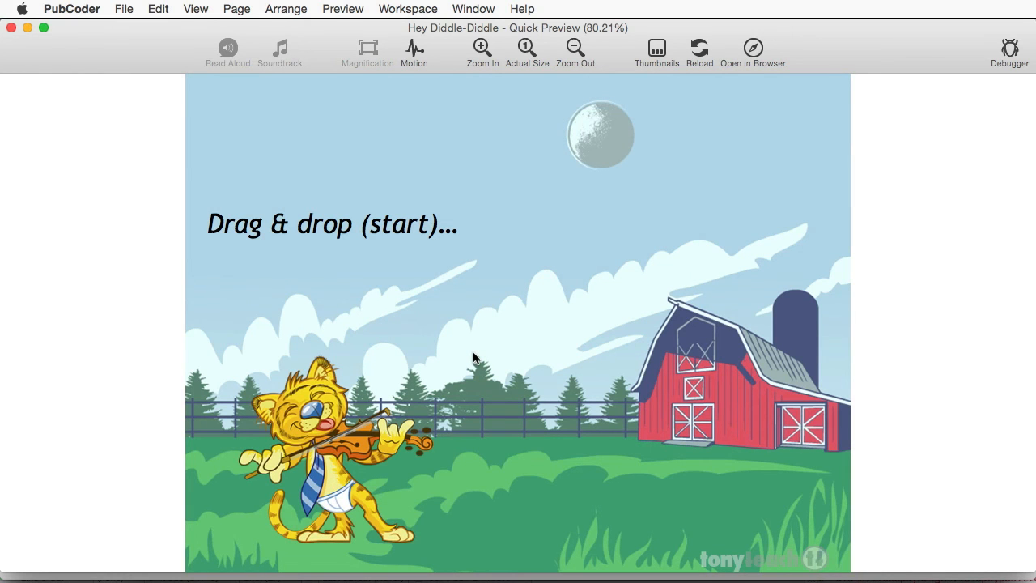